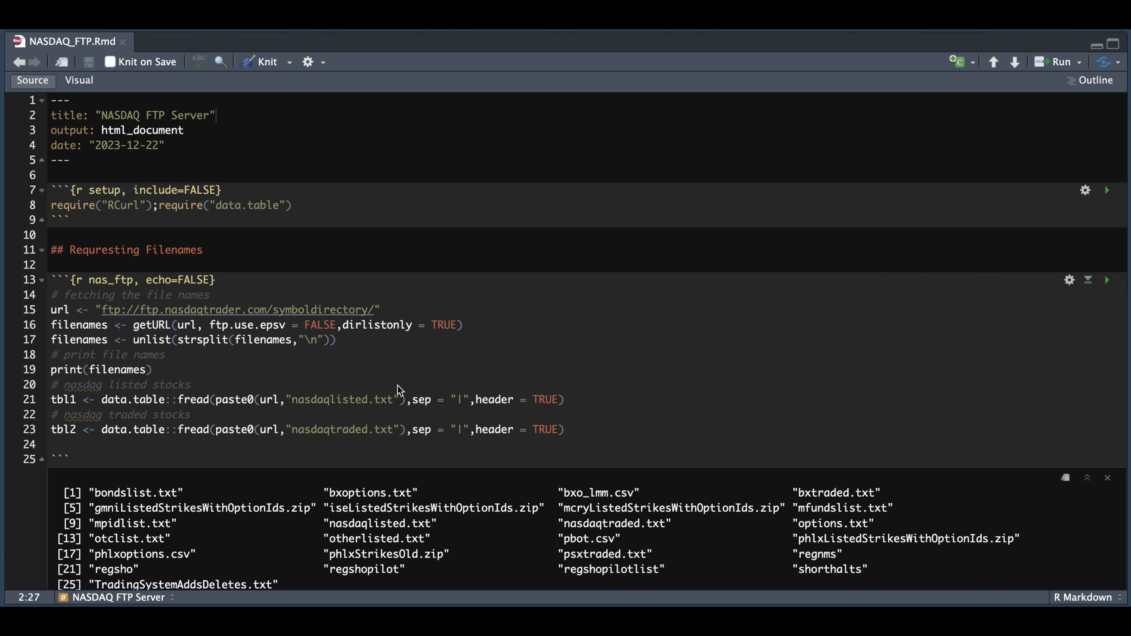
mouse_move(464, 337)
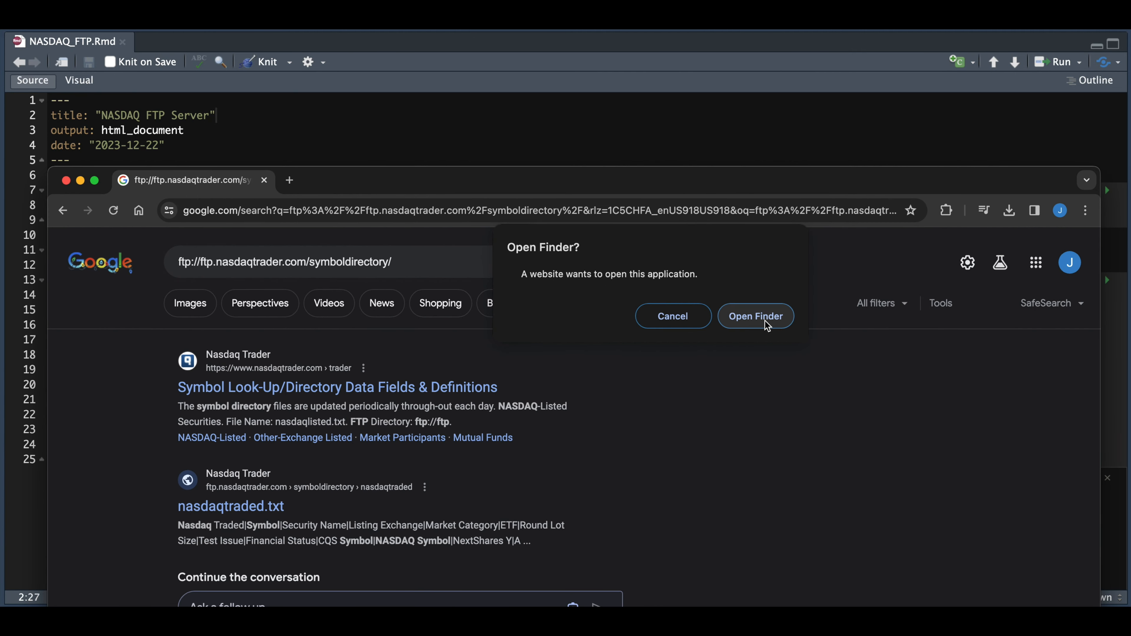
Connect to the NASDAQ FTP server as a guest so symboldirectory opens in Finder
click(756, 316)
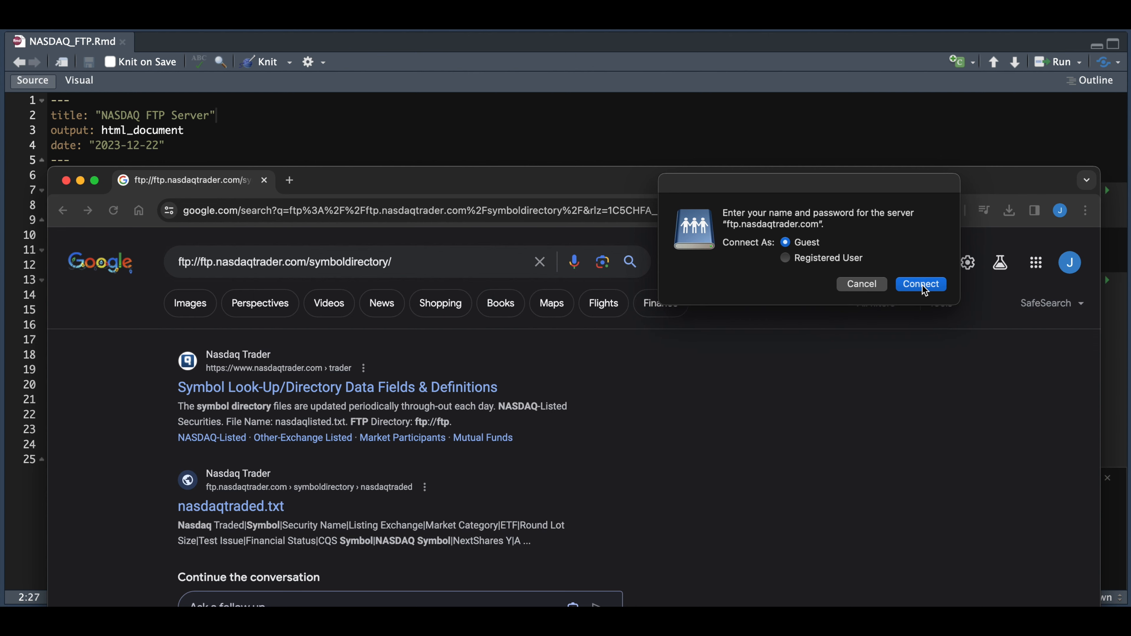
click(921, 284)
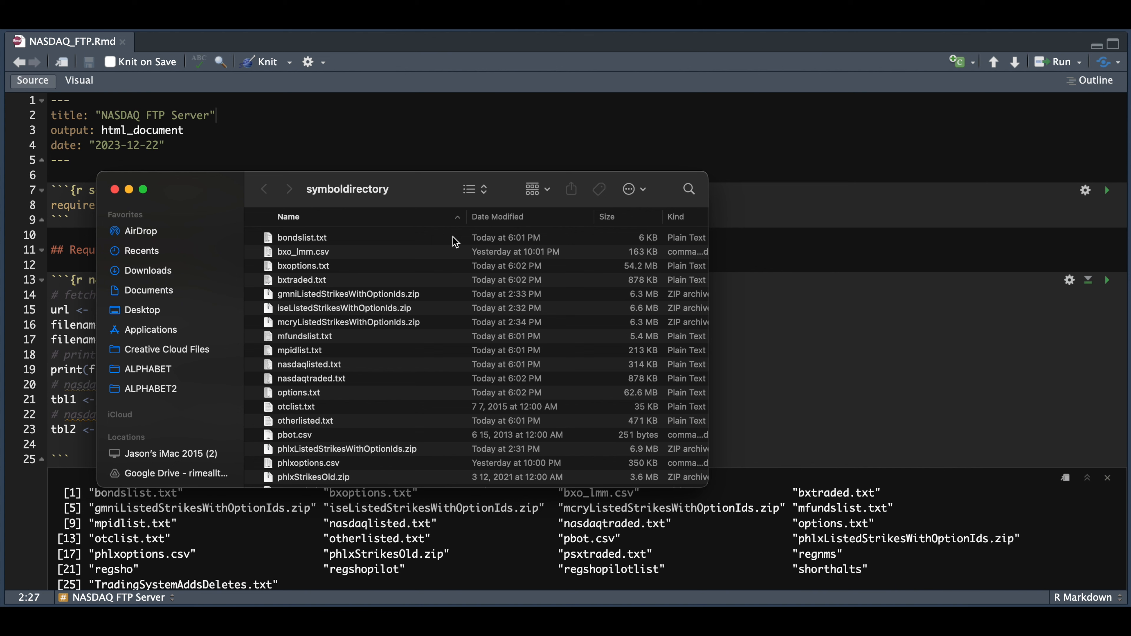
mouse_move(393, 318)
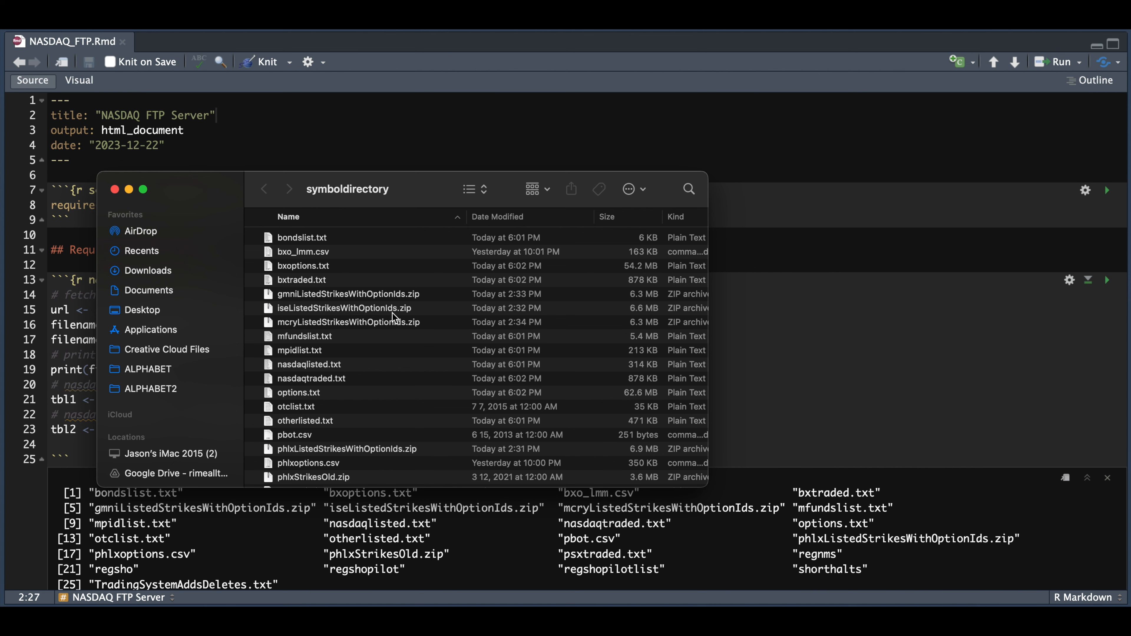
mouse_move(438, 270)
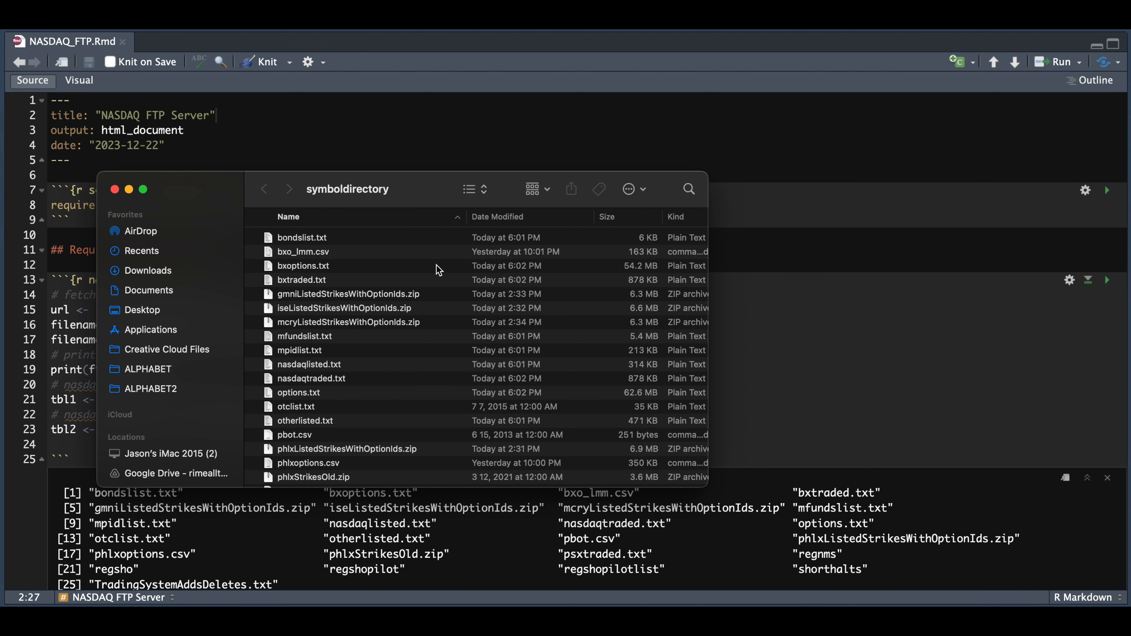
Open the regsho folder to see its dated nasdaqth text files from 2005
scroll(down, 3)
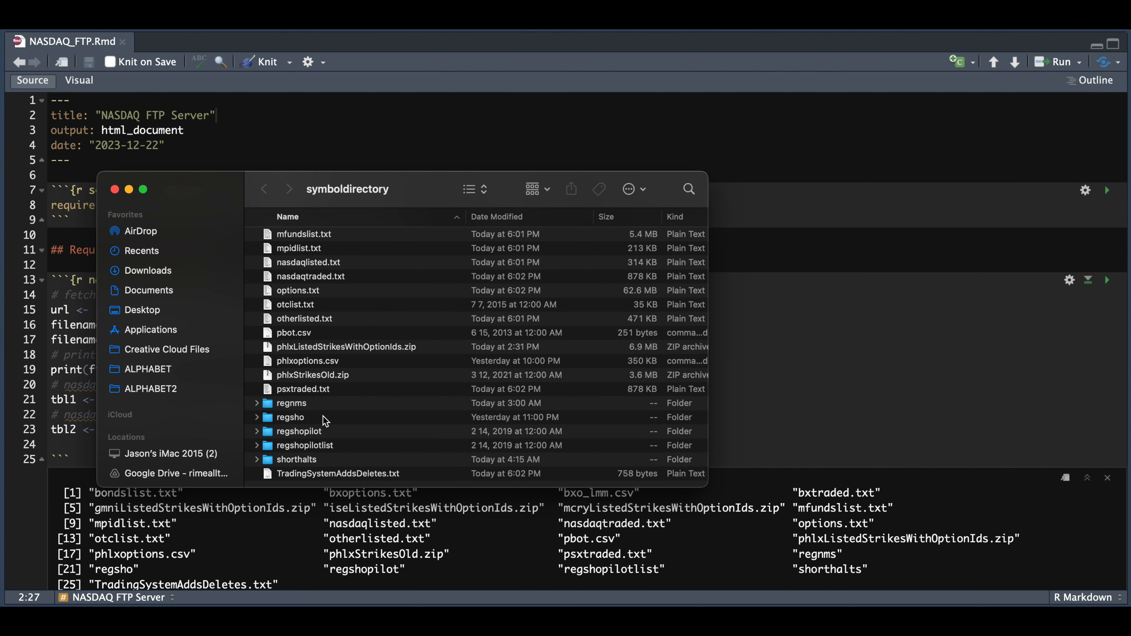
mouse_move(343, 445)
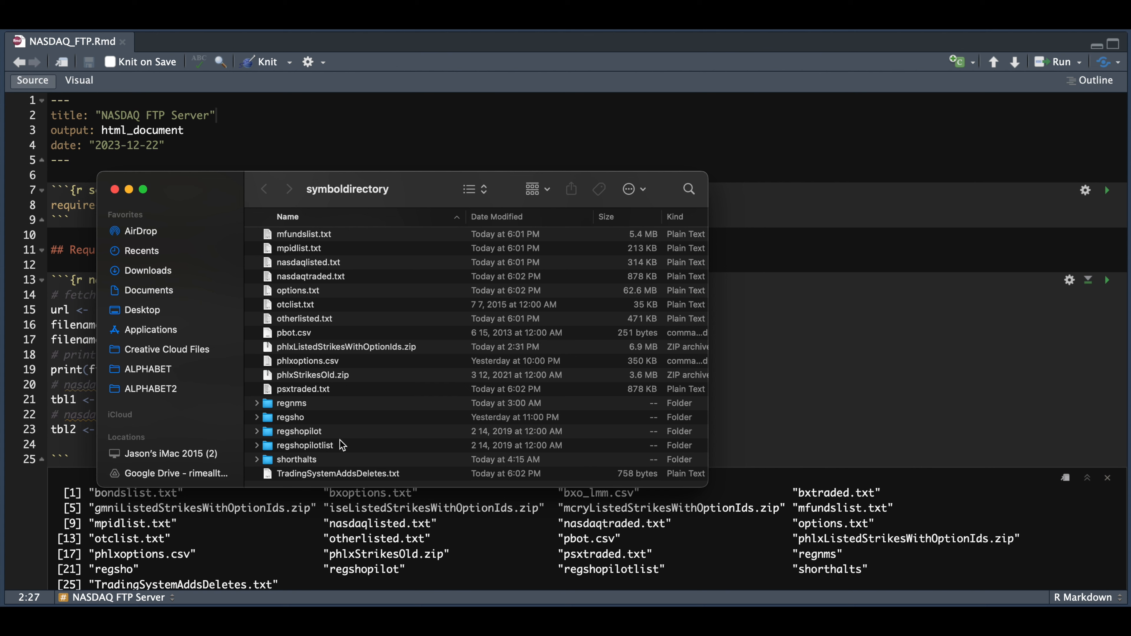
double_click(290, 417)
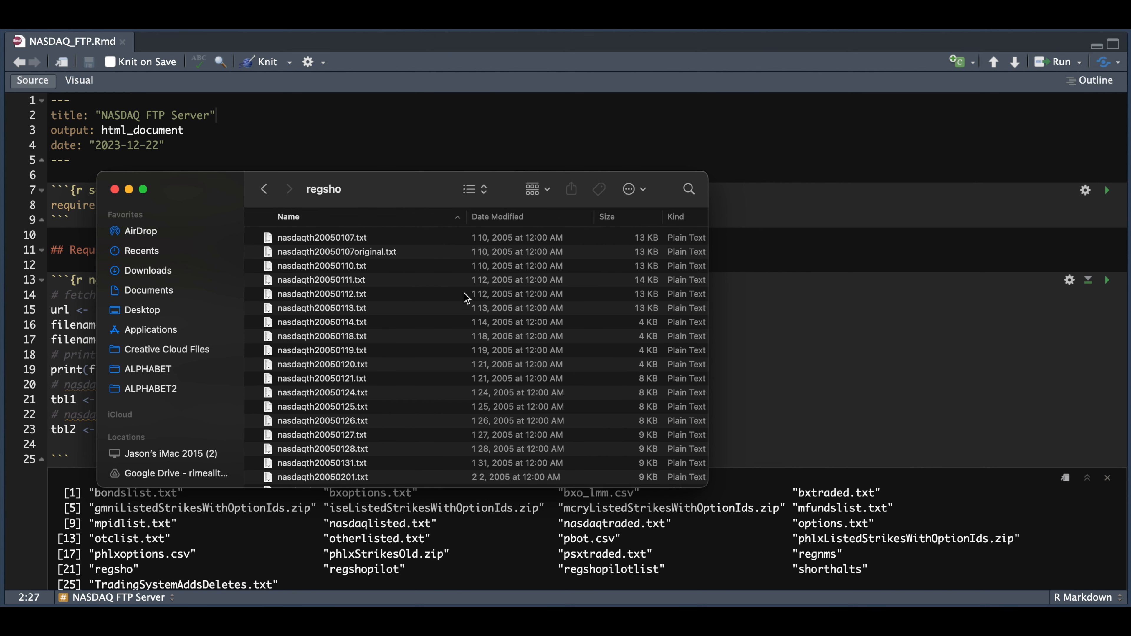
mouse_move(509, 252)
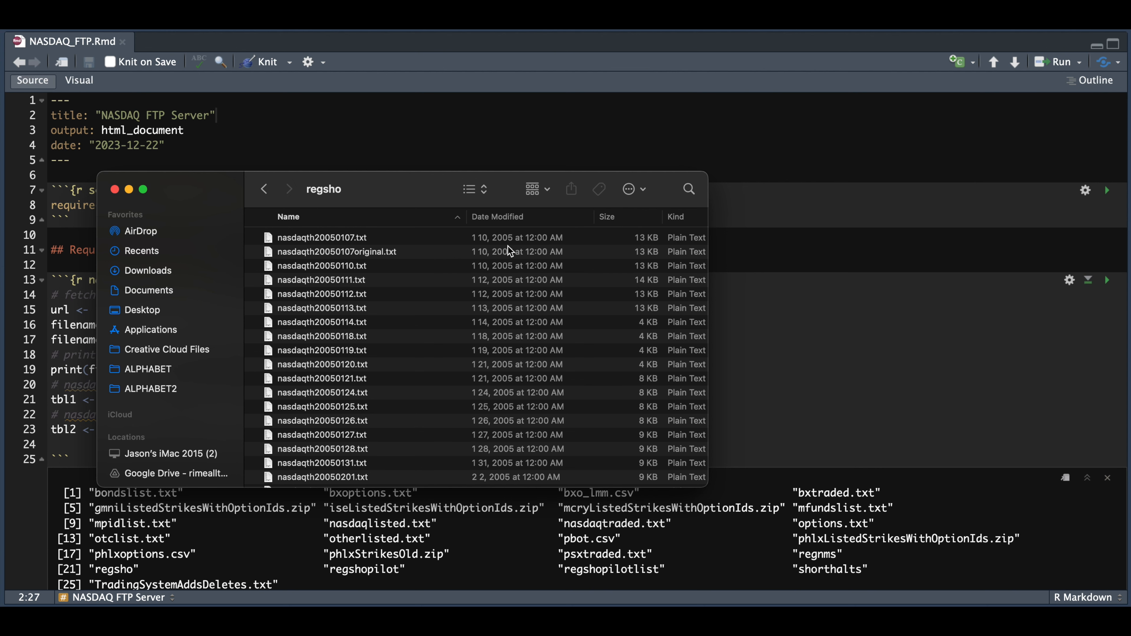
mouse_move(114, 190)
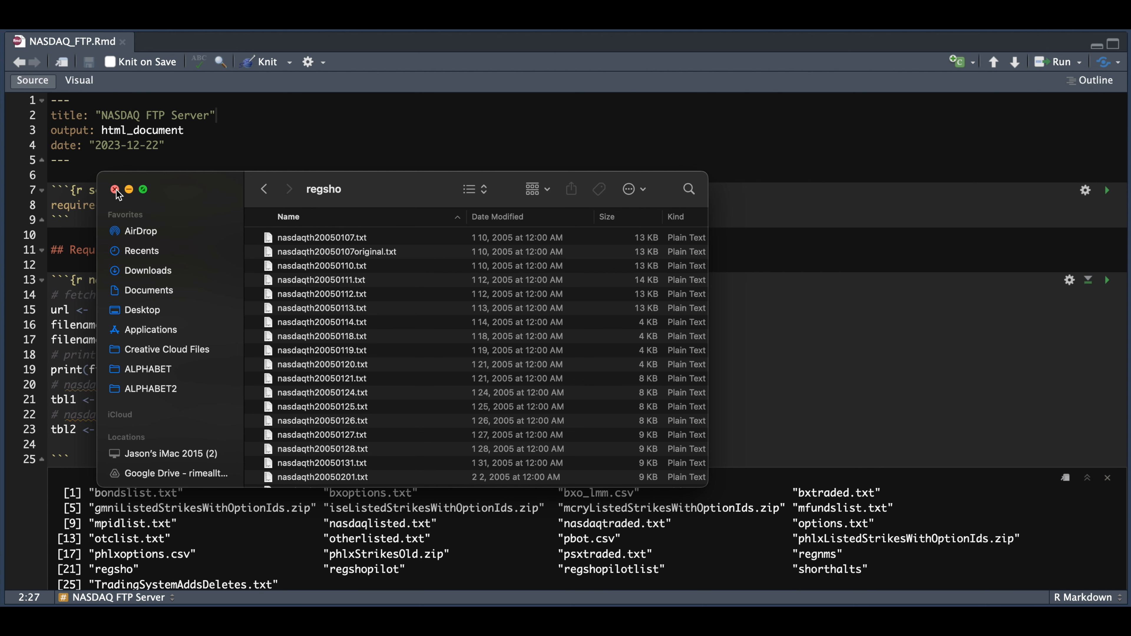
Close the FTP Finder window and return to the NASDAQ_FTP notebook's filename chunk
click(114, 190)
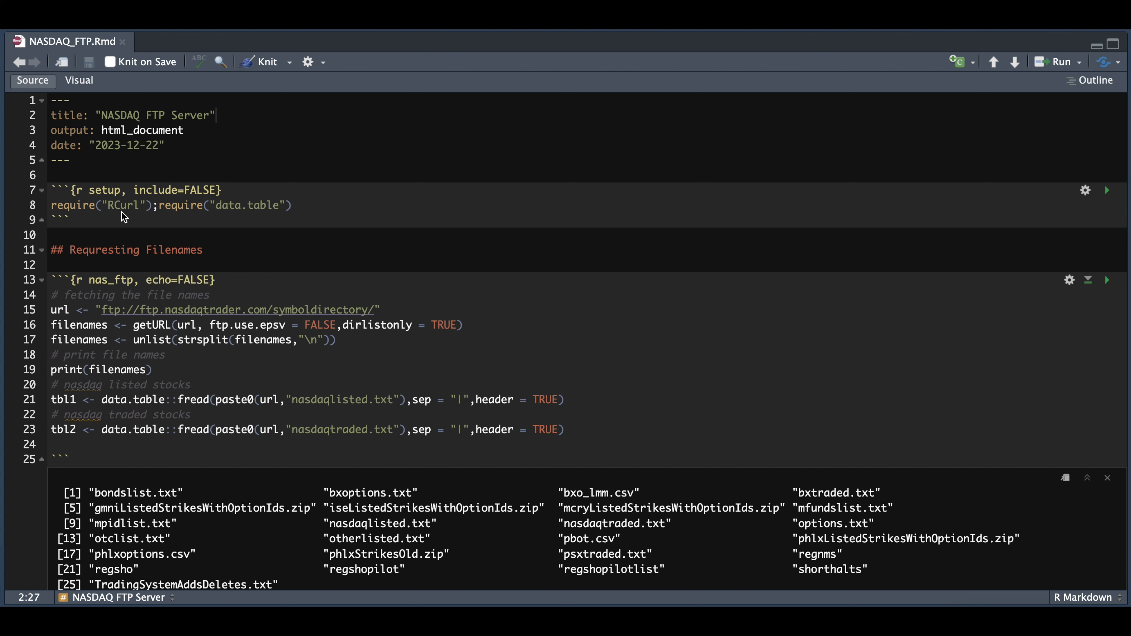
mouse_move(159, 322)
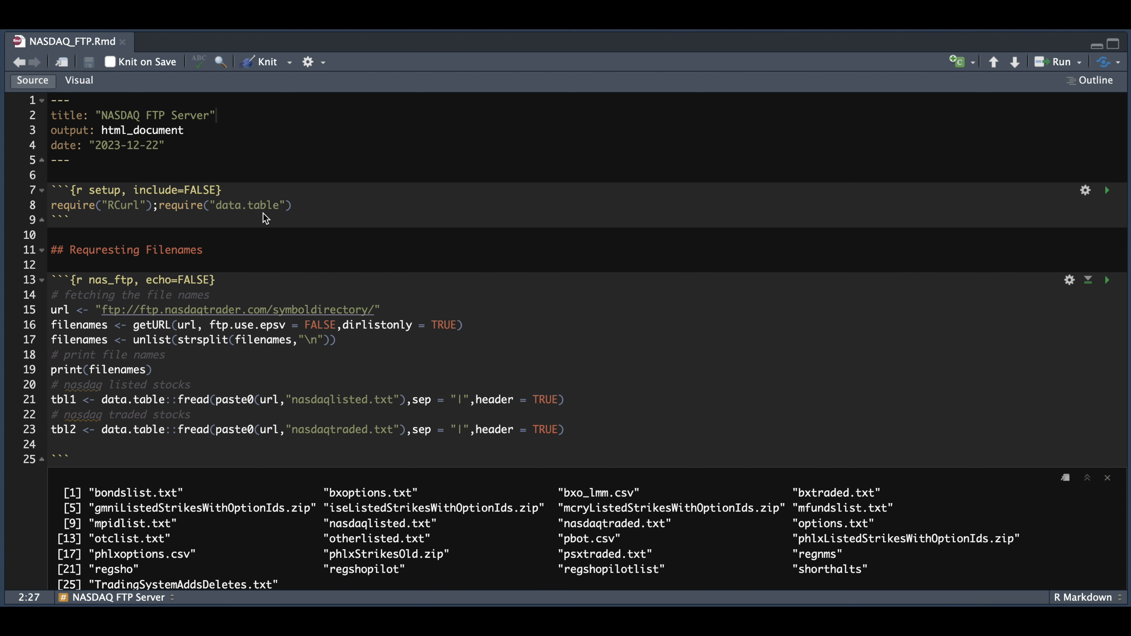
mouse_move(187, 412)
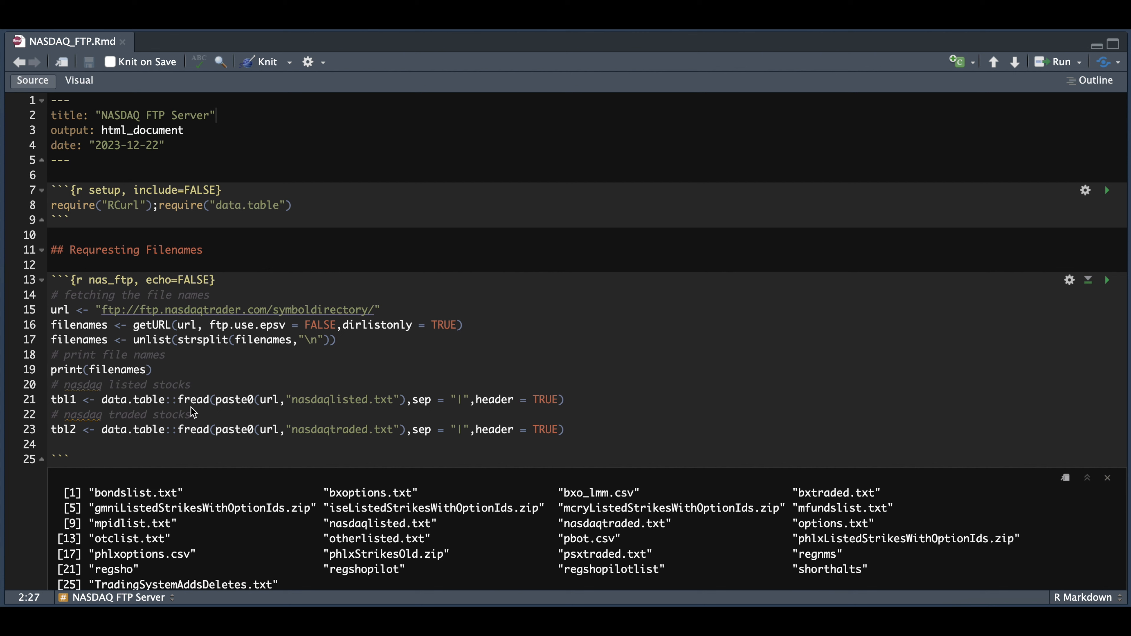
mouse_move(198, 404)
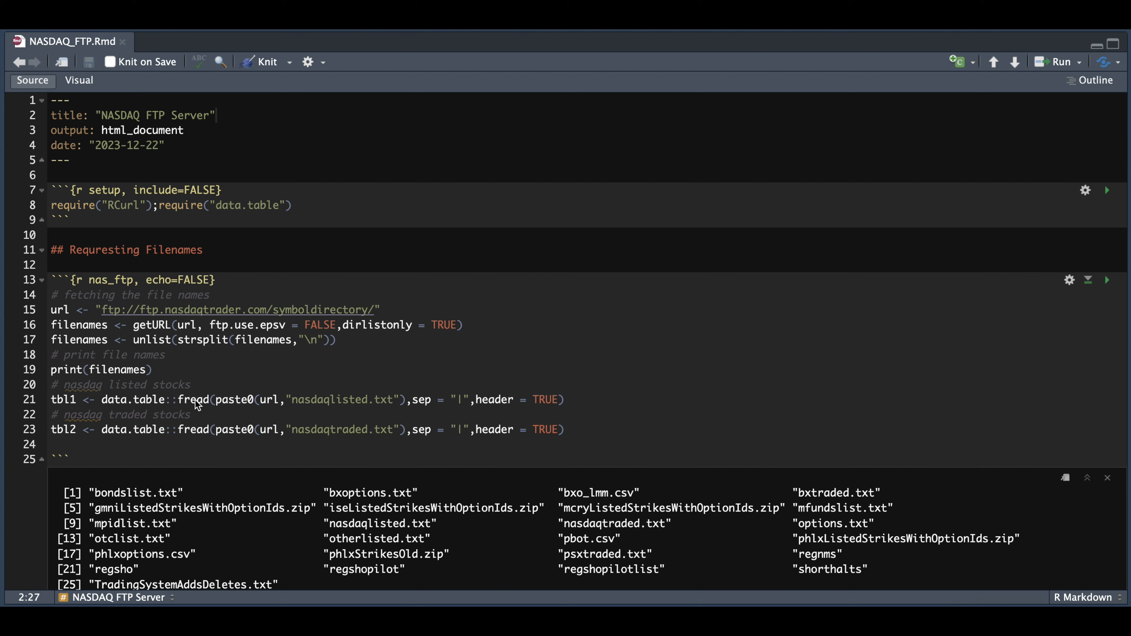
mouse_move(205, 339)
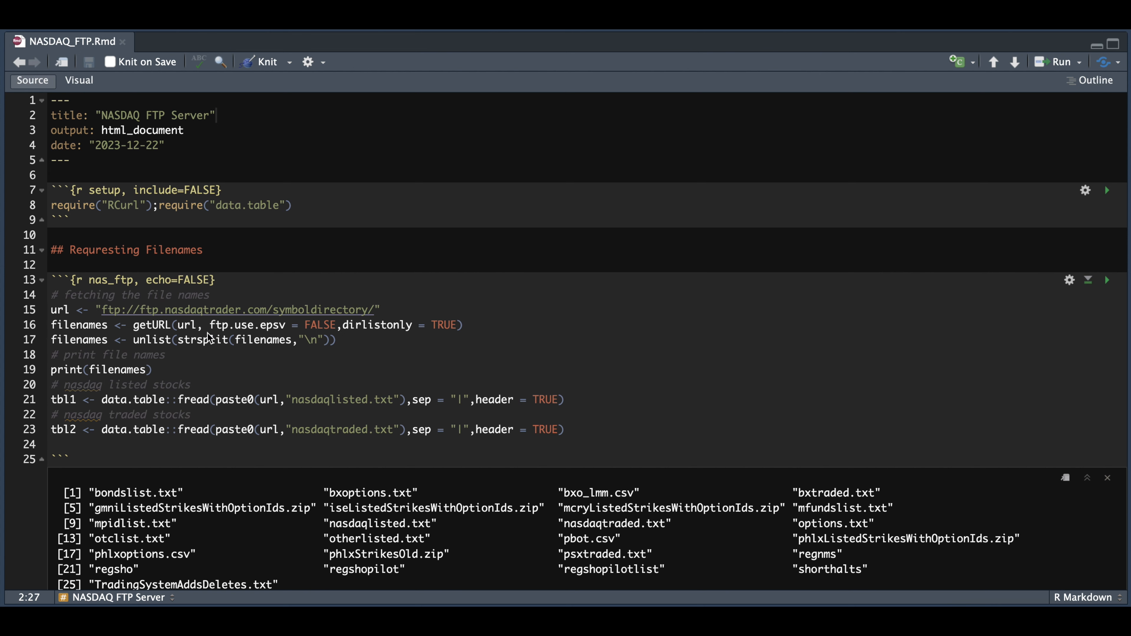
mouse_move(169, 343)
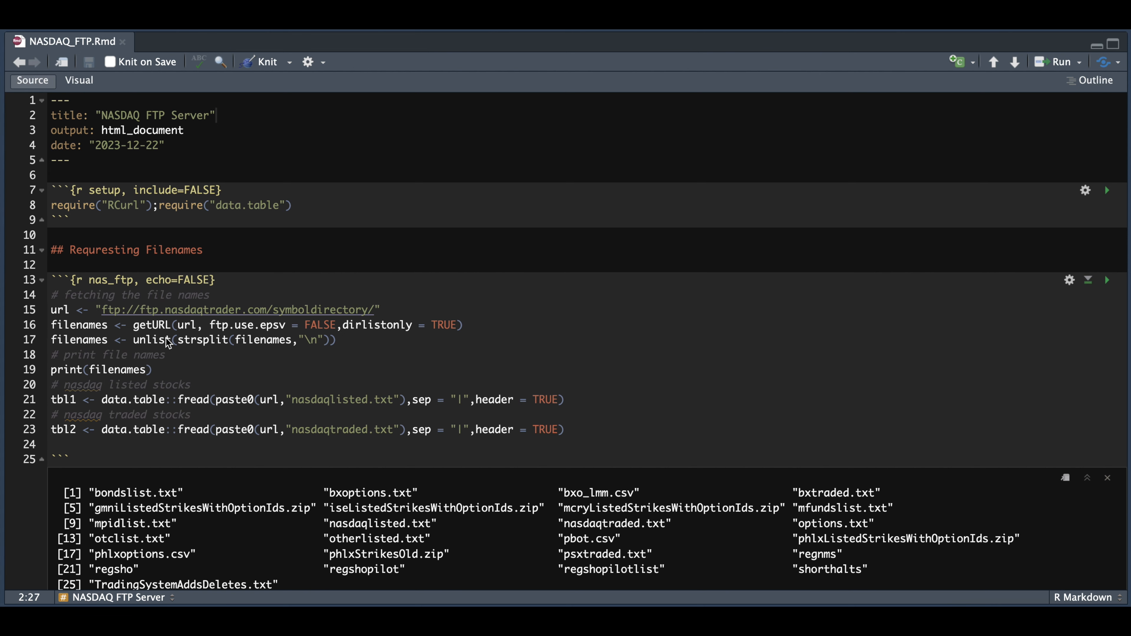
mouse_move(337, 339)
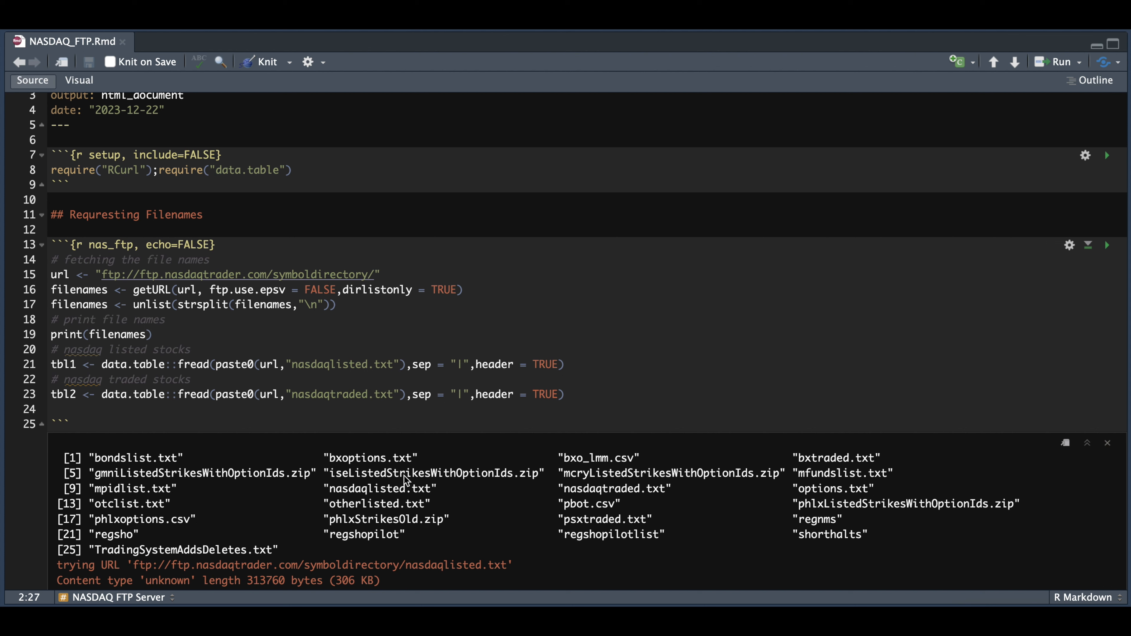
mouse_move(656, 490)
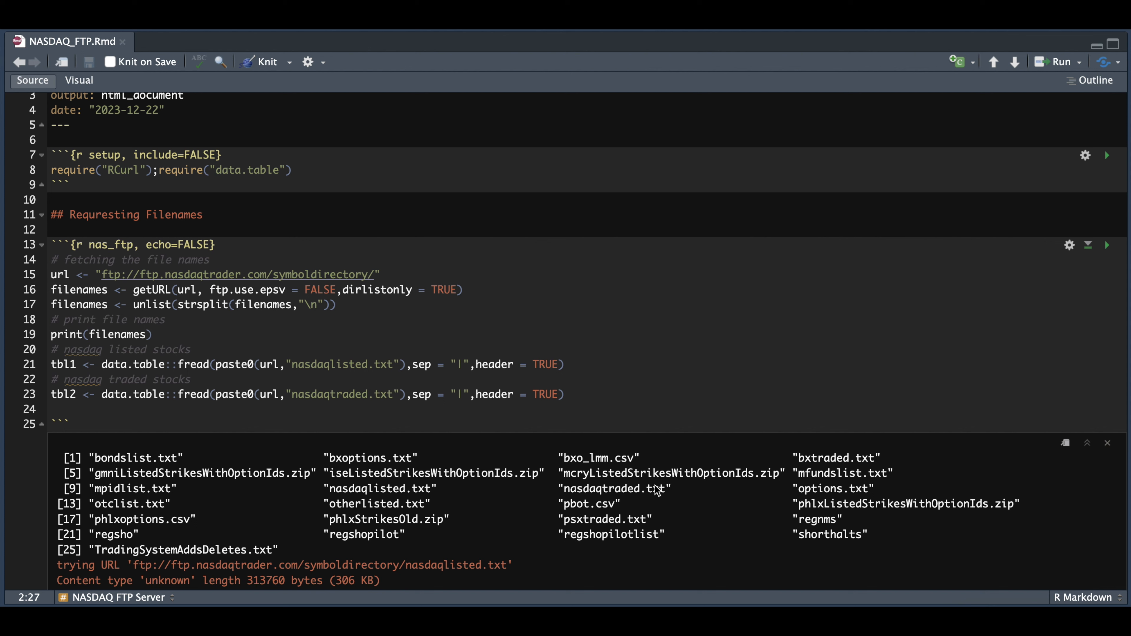
mouse_move(164, 378)
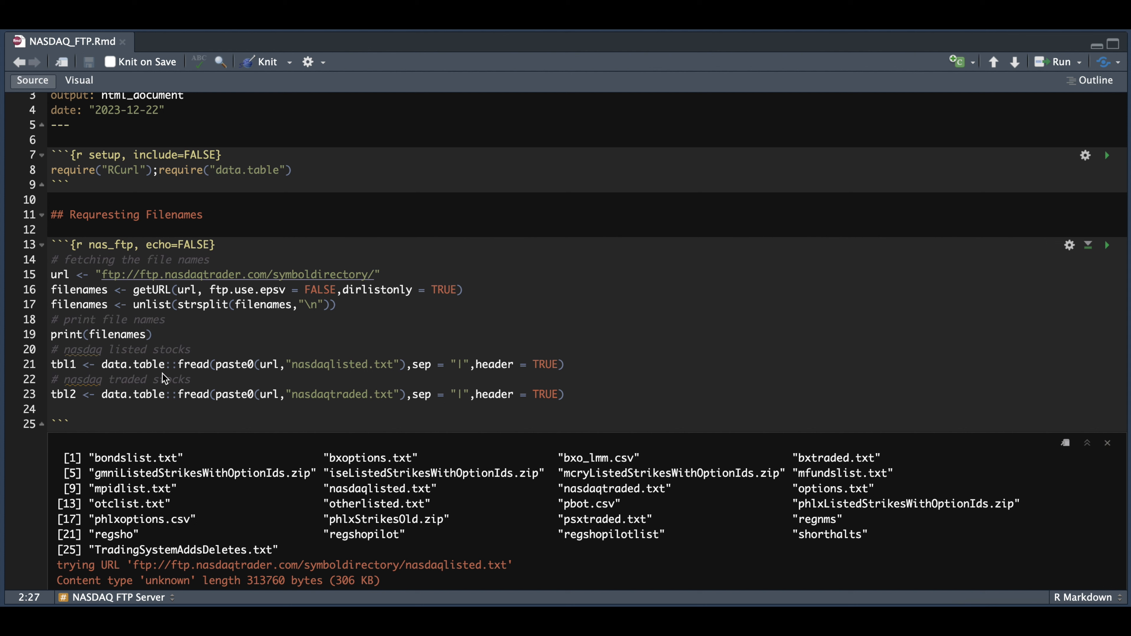
mouse_move(247, 378)
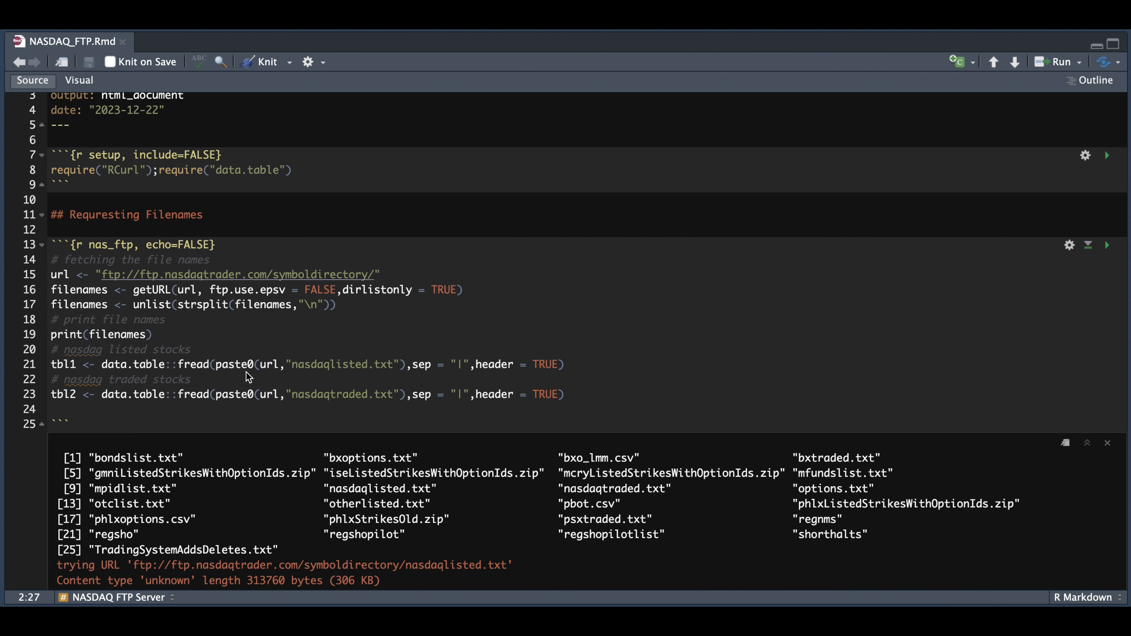
mouse_move(287, 383)
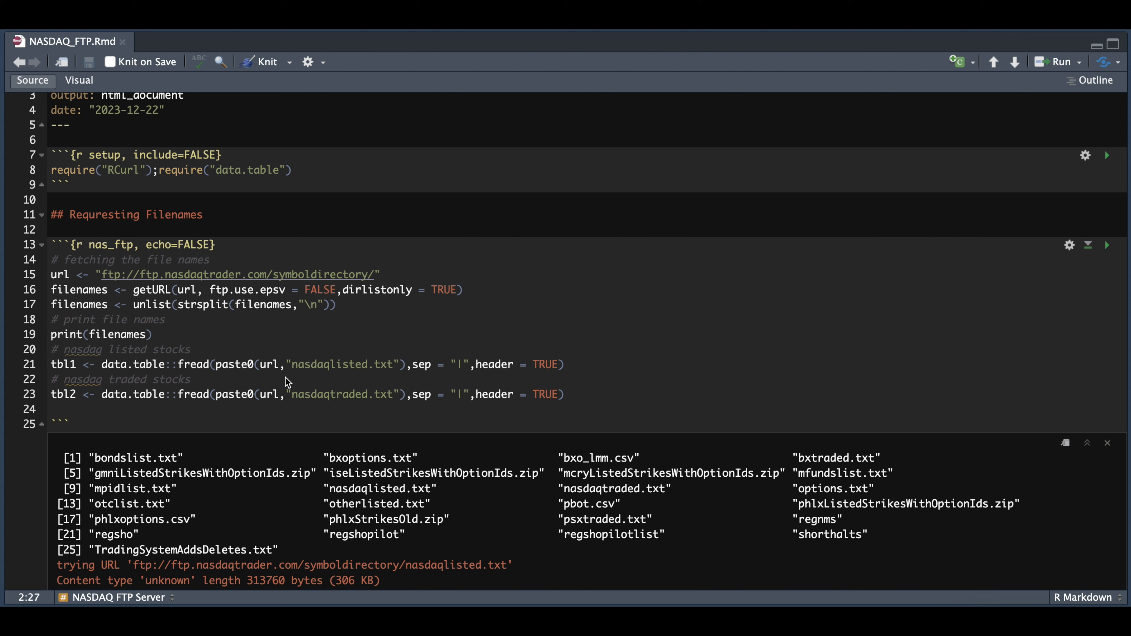
mouse_move(392, 465)
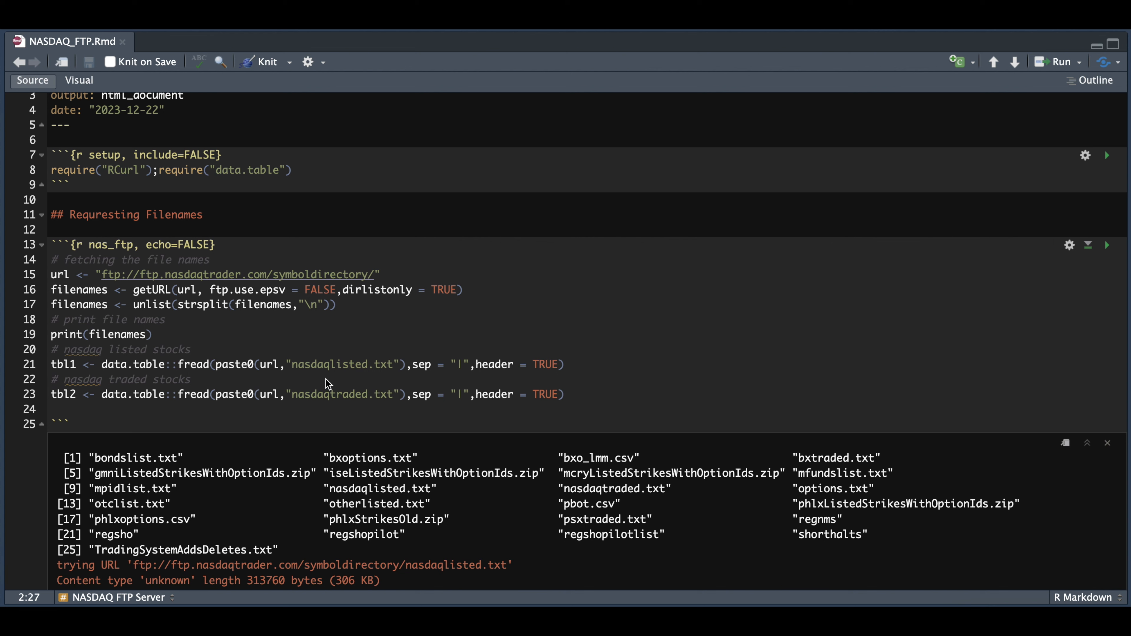
mouse_move(363, 409)
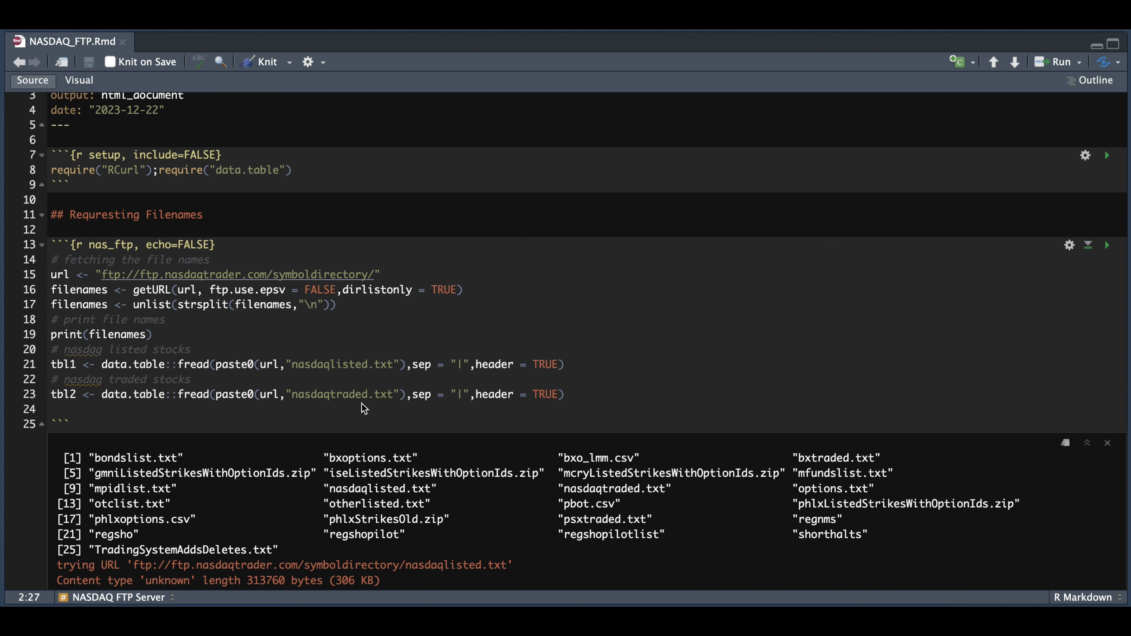
mouse_move(482, 380)
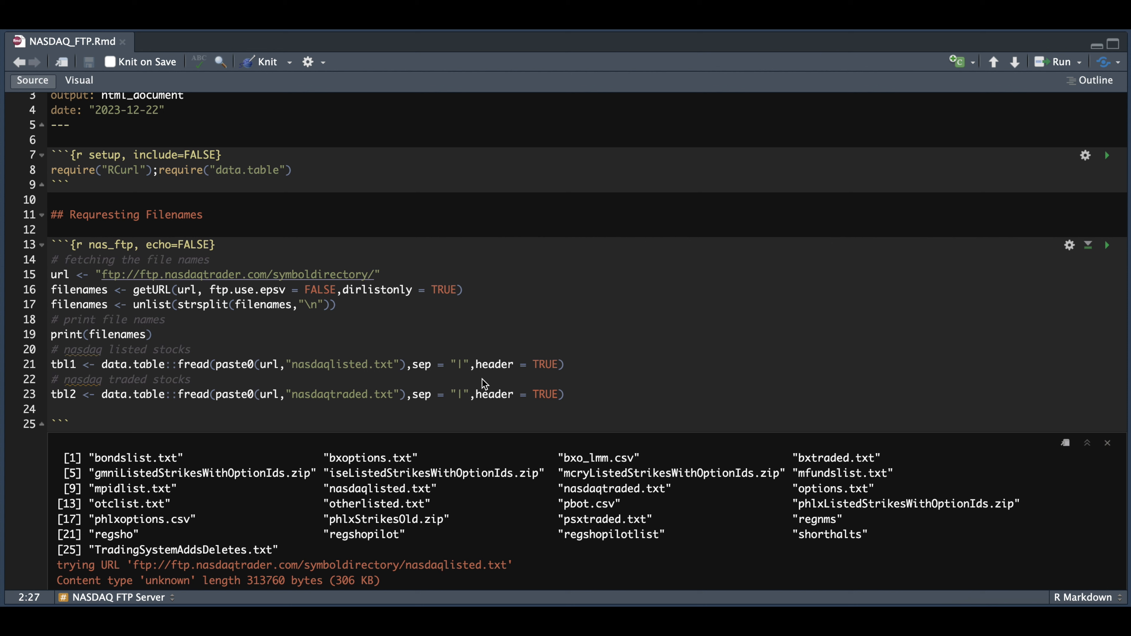
mouse_move(542, 379)
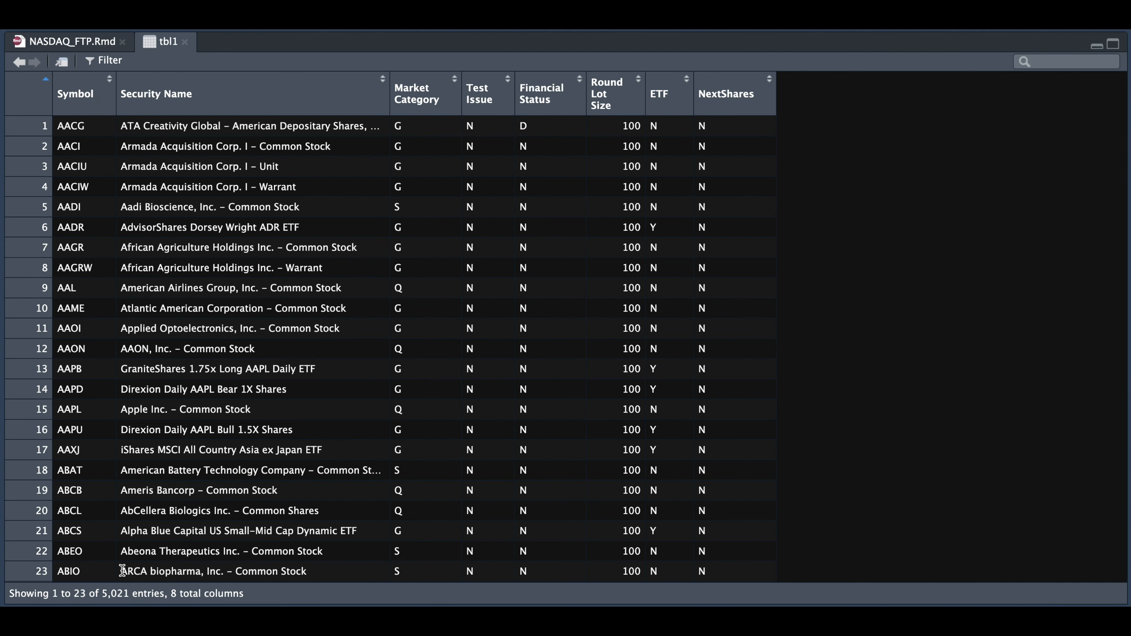
mouse_move(694, 321)
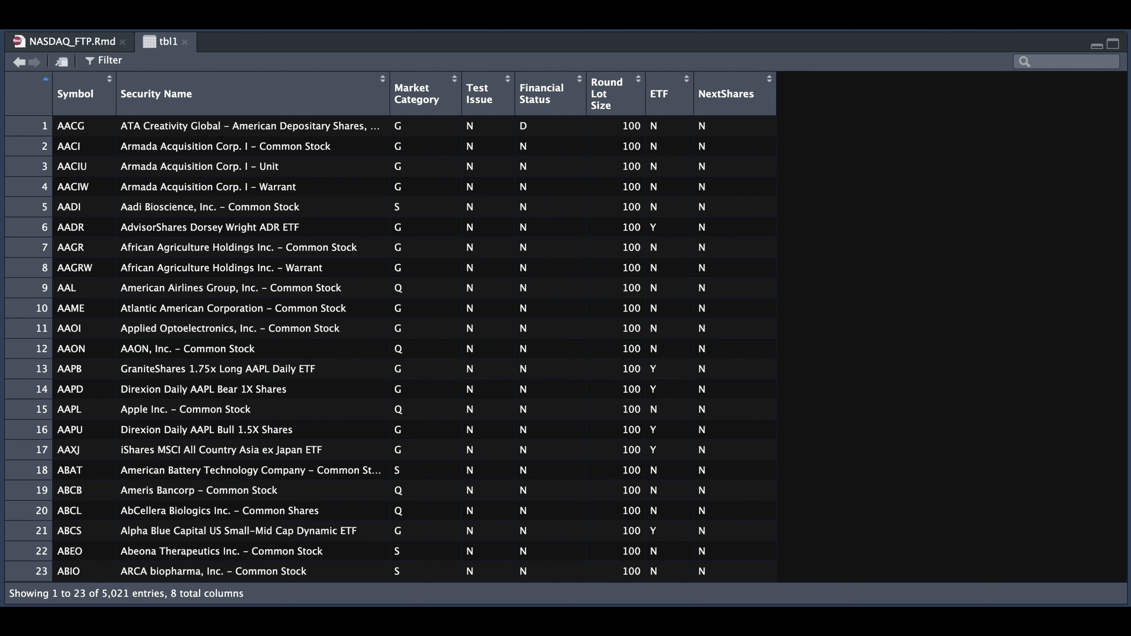
View the tbl2 table of 11,174 NASDAQ traded securities in the data viewer
click(228, 42)
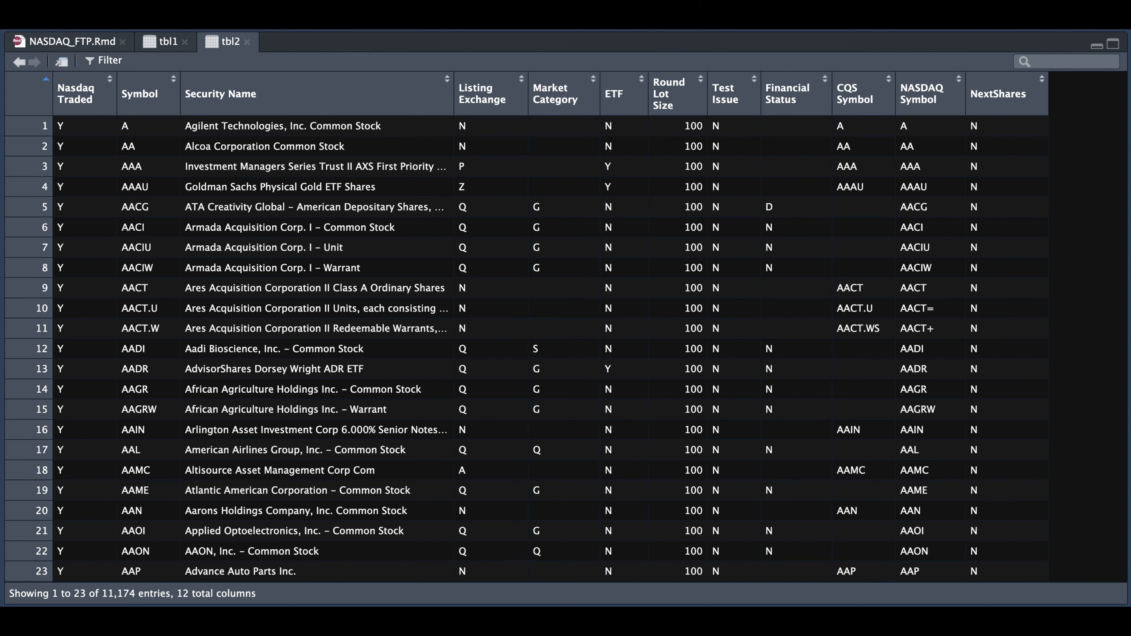
mouse_move(105, 604)
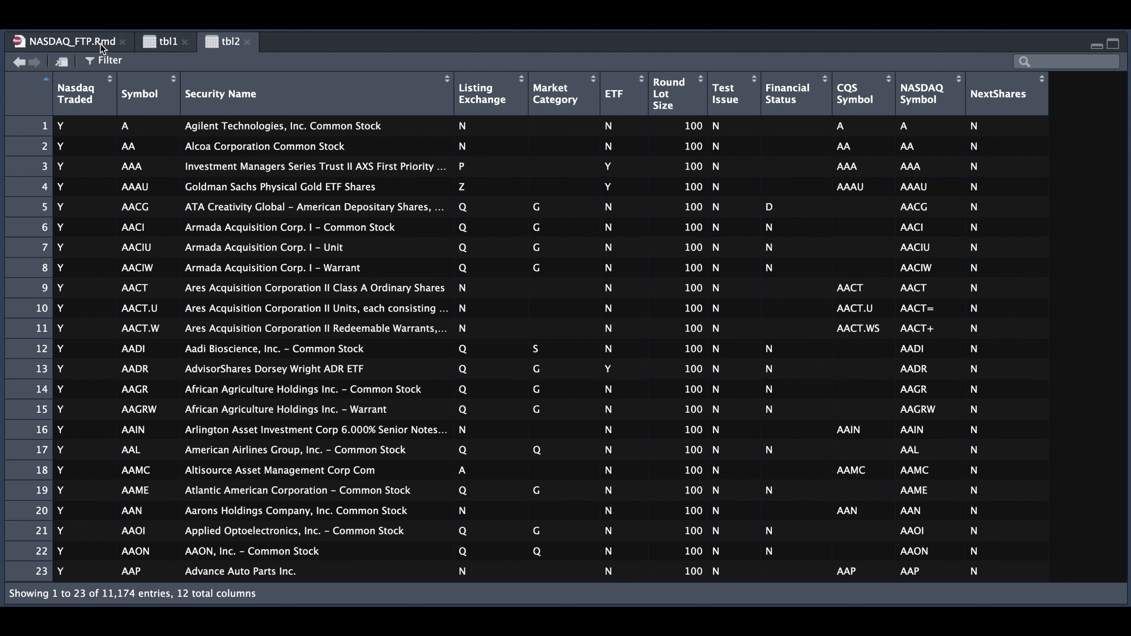
Return to NASDAQ_FTP.Rmd and scroll to the nas_ftp_folders chunk listing regsho files
click(71, 41)
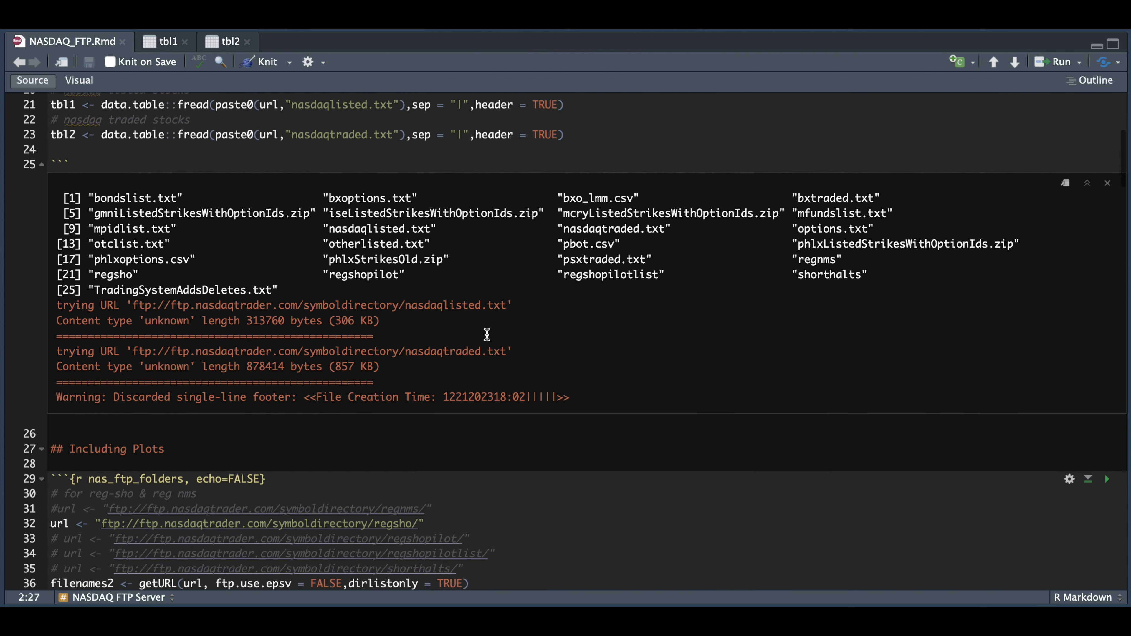
scroll(down, 3)
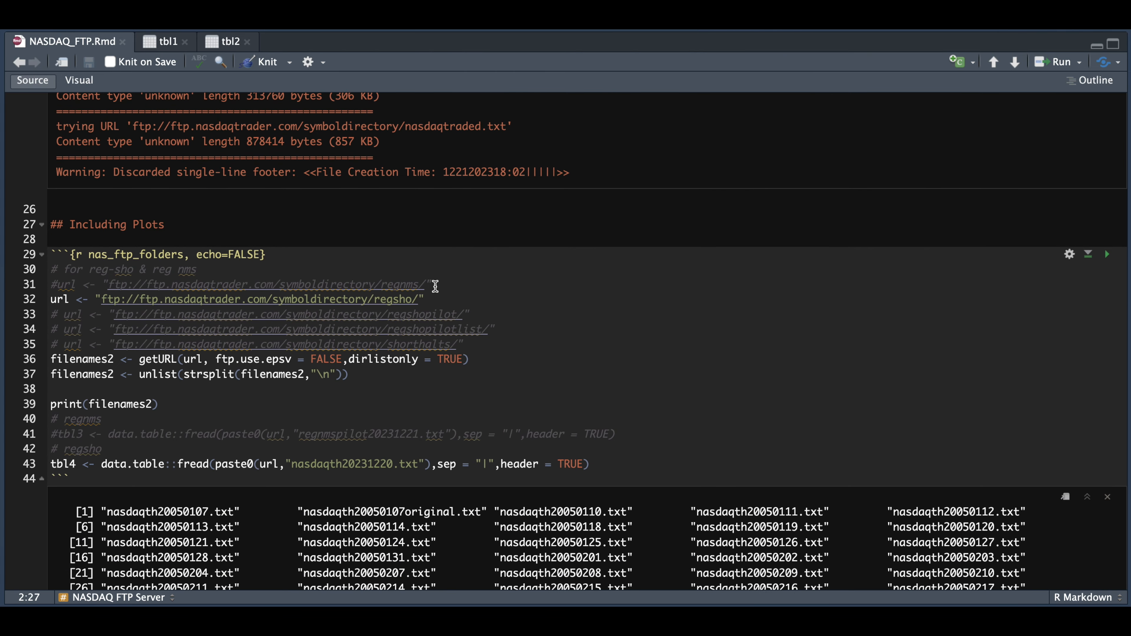
mouse_move(428, 335)
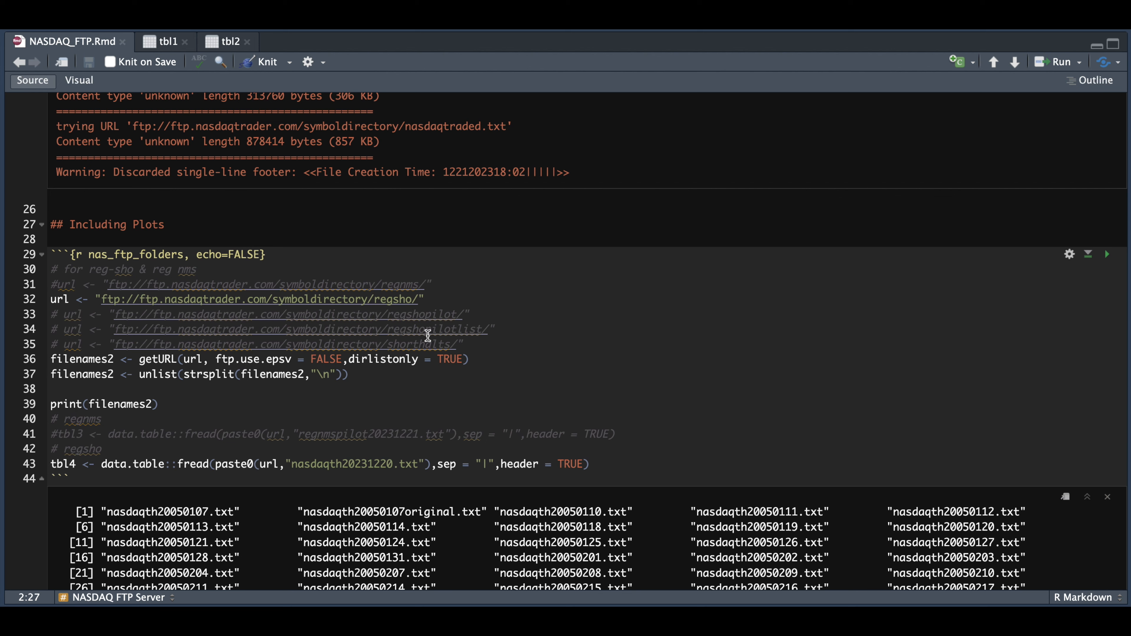
mouse_move(148, 386)
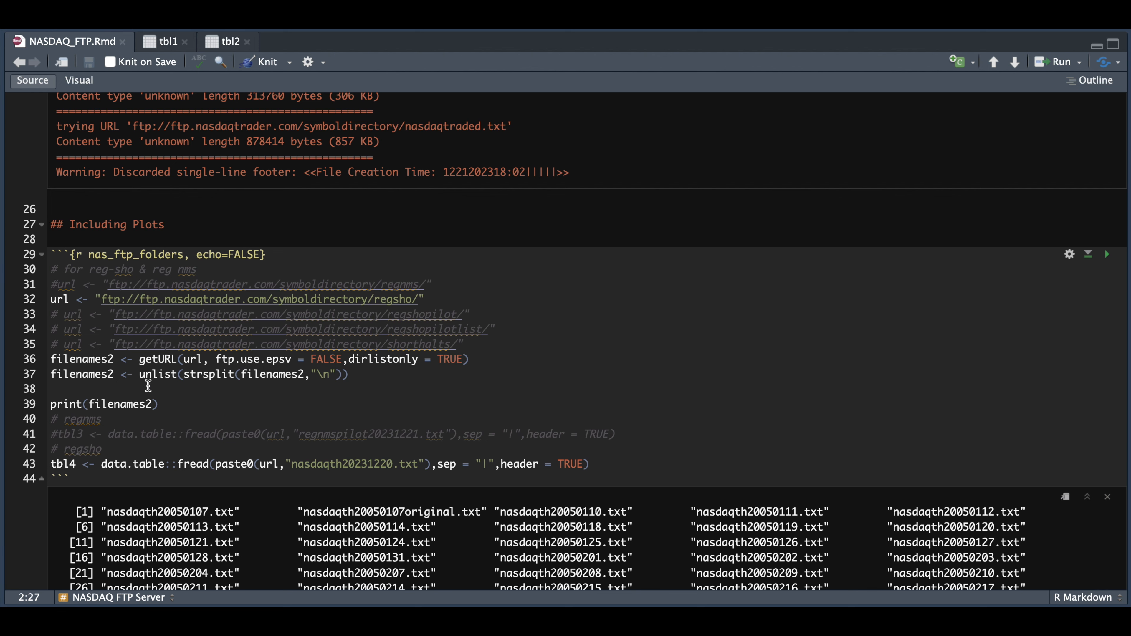
mouse_move(290, 407)
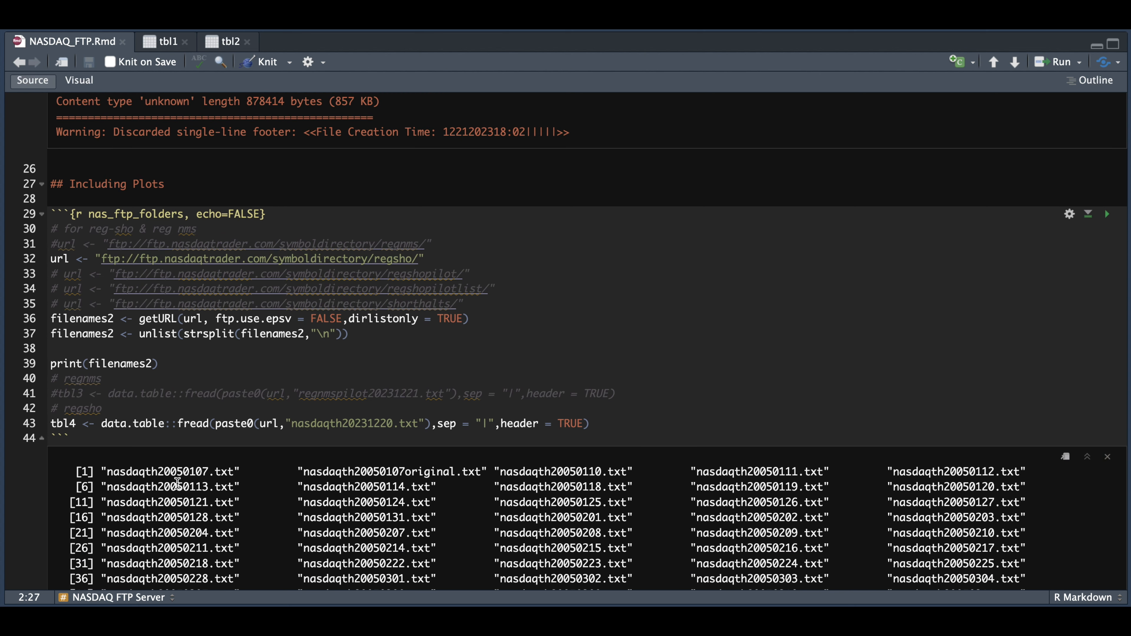
mouse_move(160, 475)
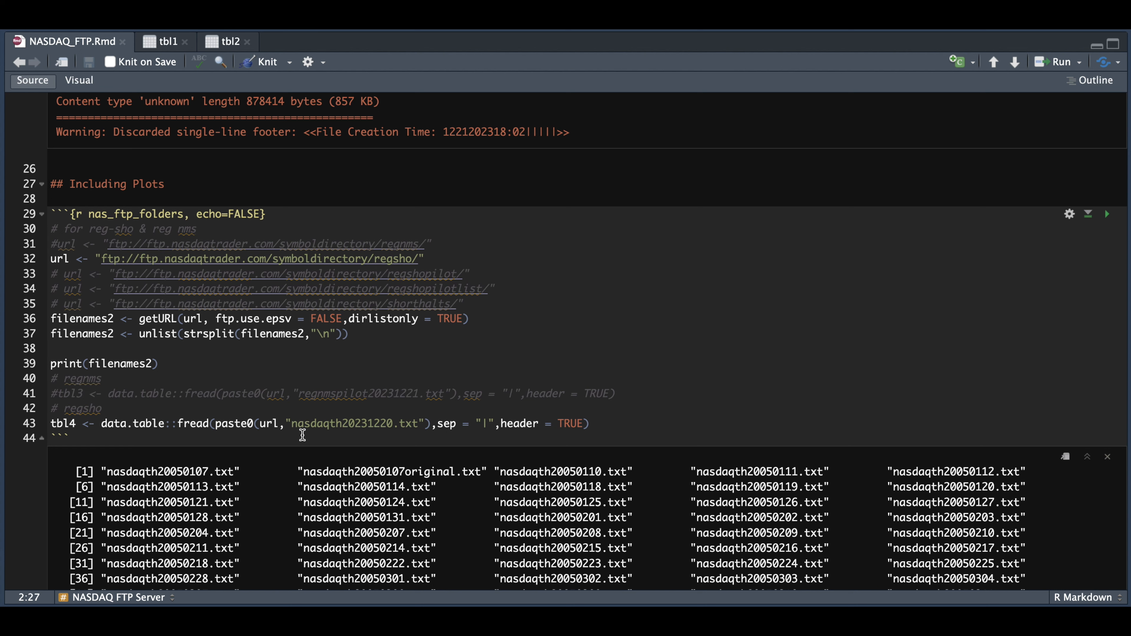
mouse_move(375, 433)
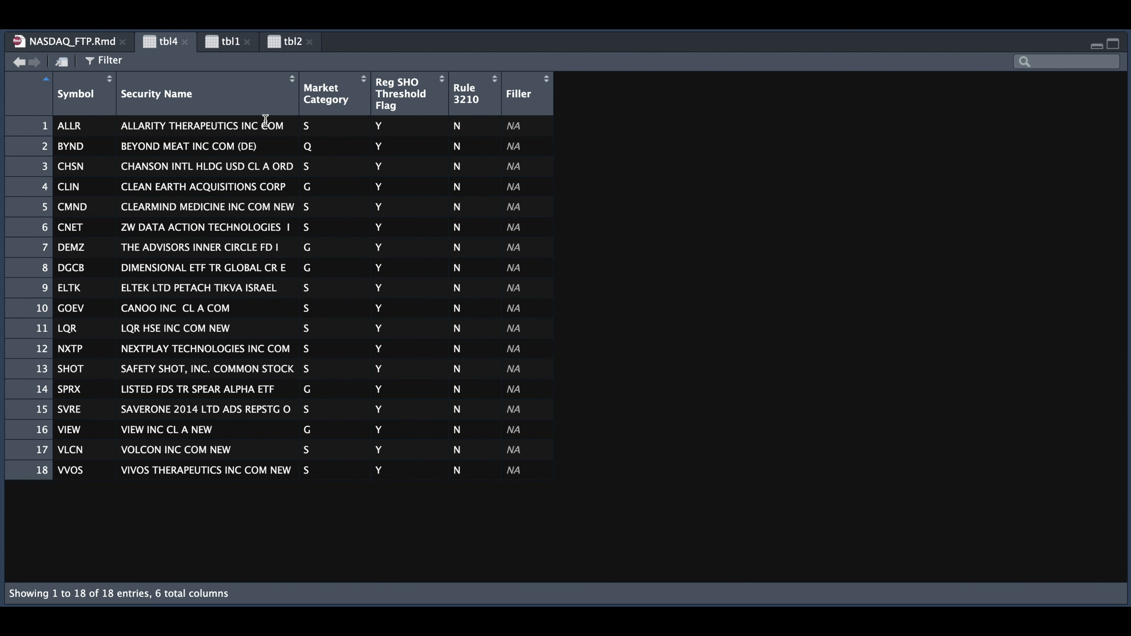
mouse_move(159, 474)
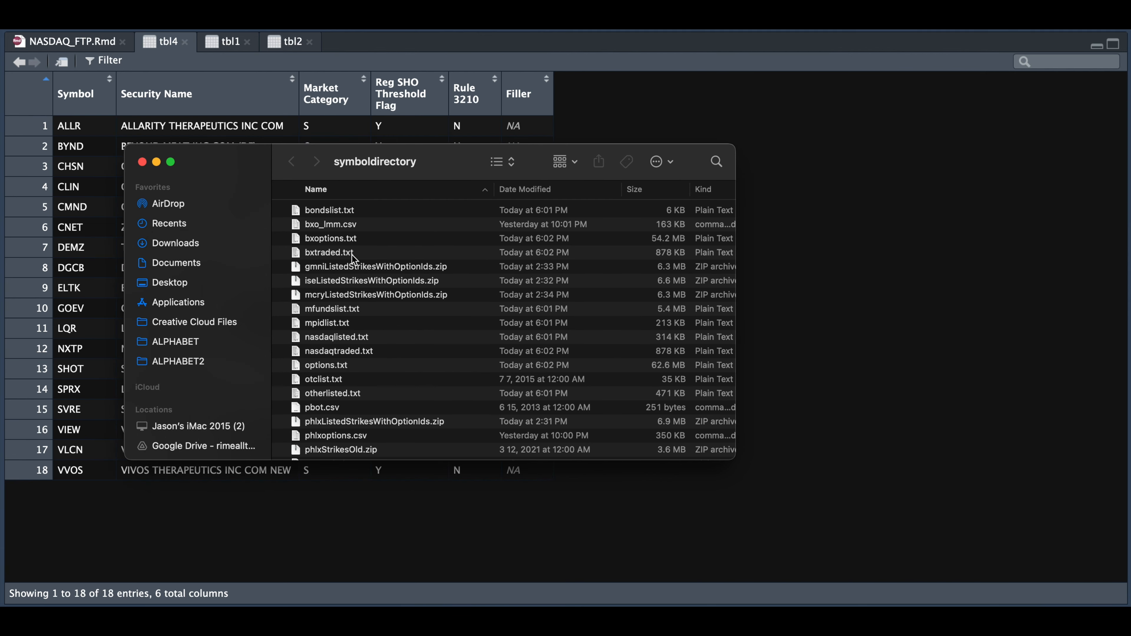
mouse_move(481, 237)
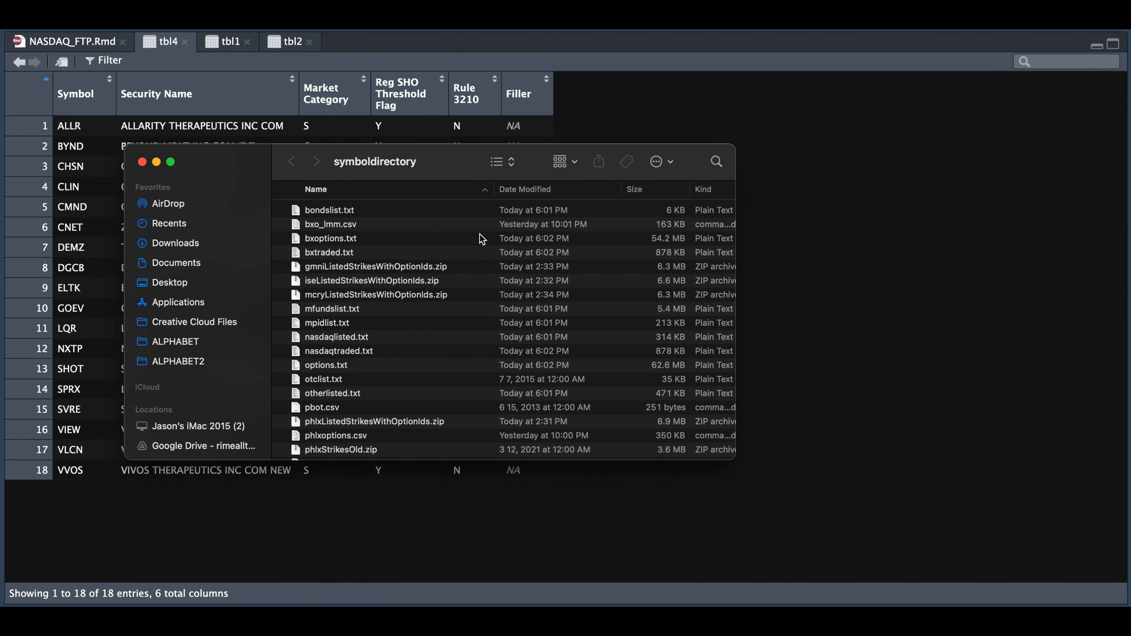
mouse_move(696, 317)
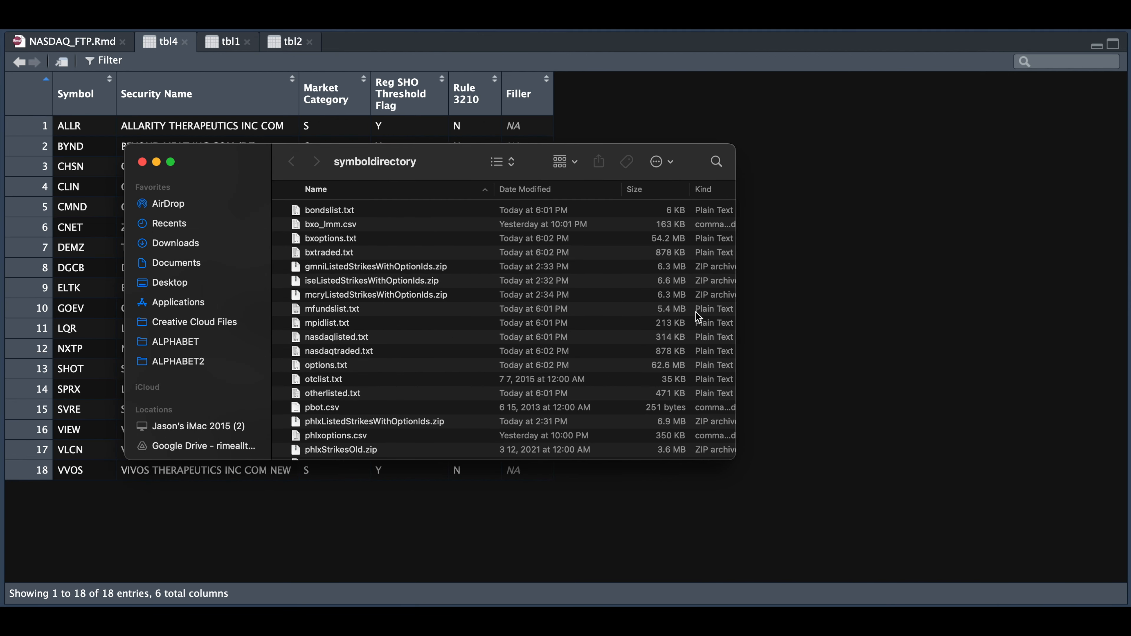
Scroll the local symboldirectory listing to the regsho folders and select options.txt
scroll(down, 3)
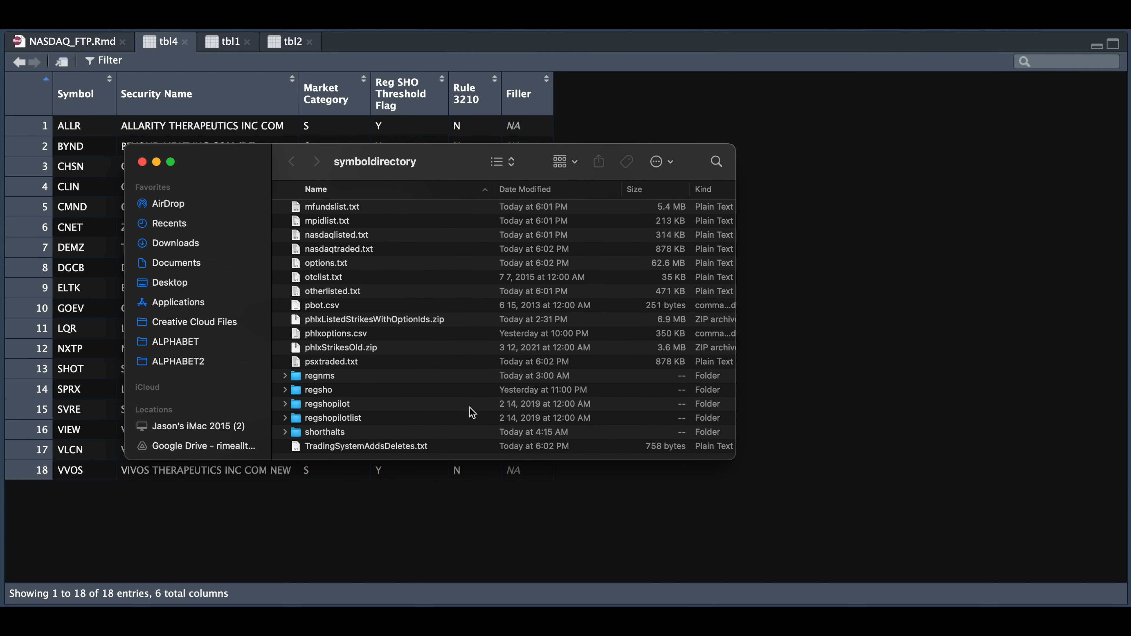
mouse_move(483, 419)
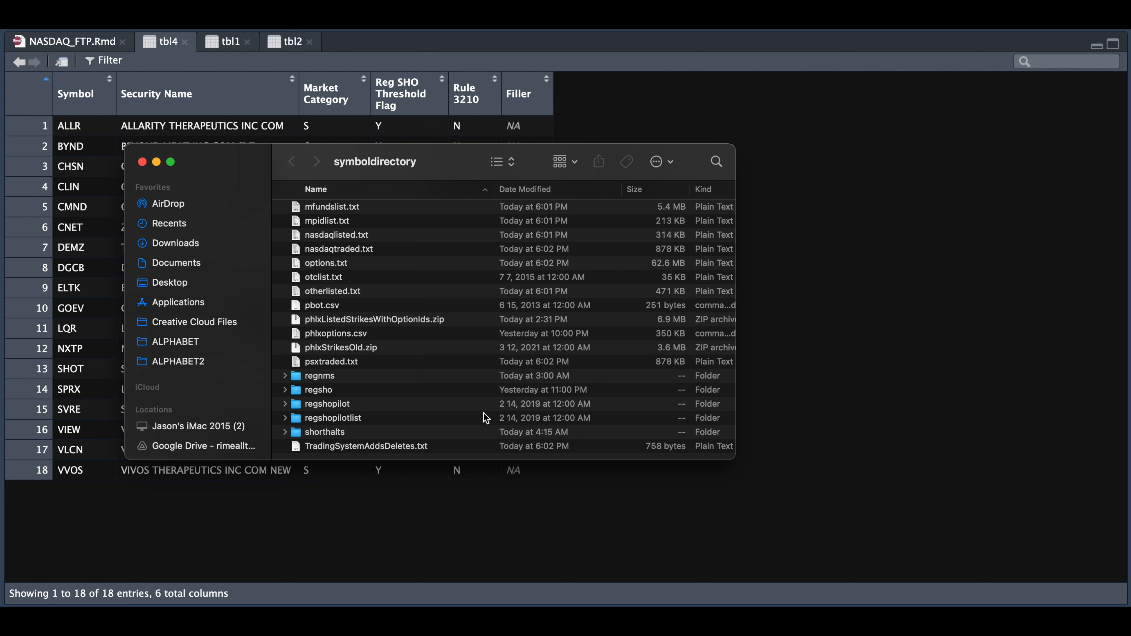
mouse_move(637, 281)
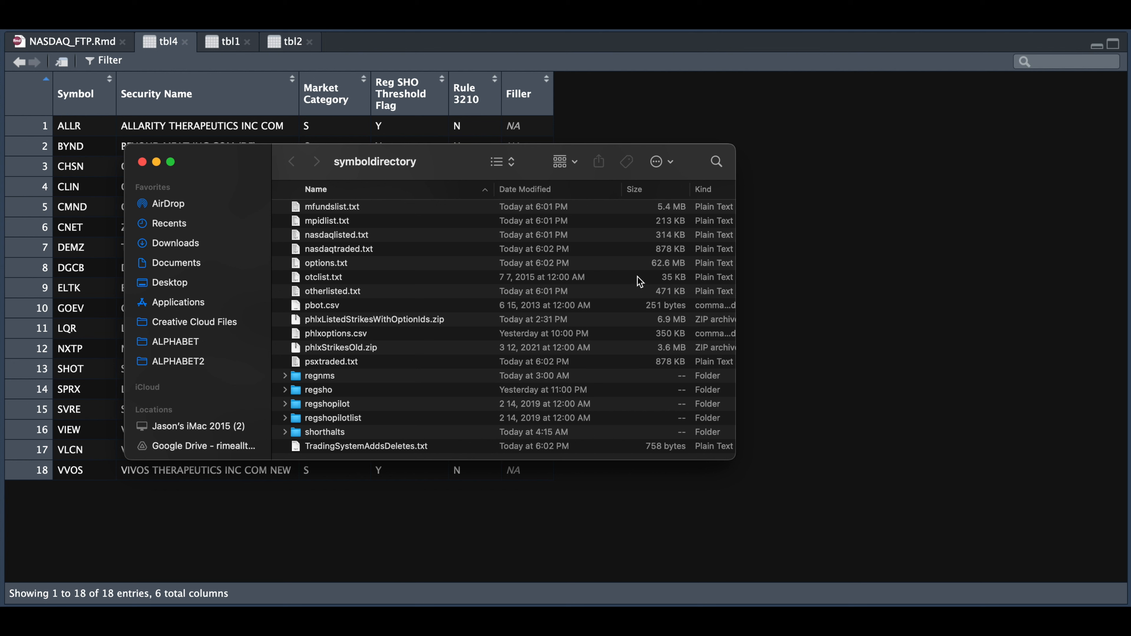
mouse_move(637, 270)
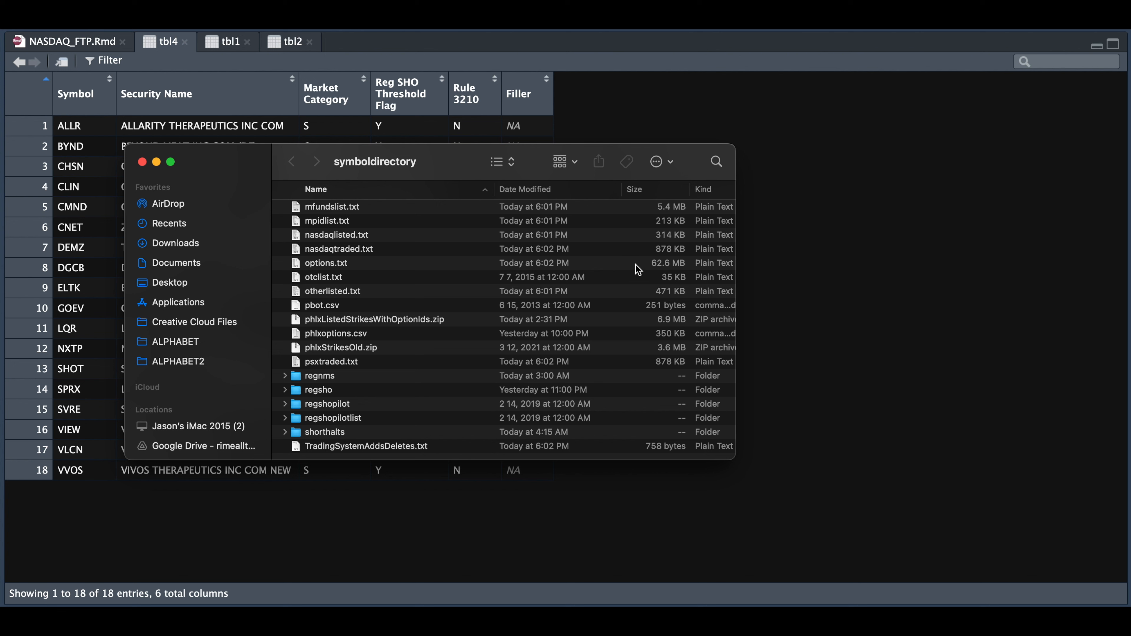
click(327, 263)
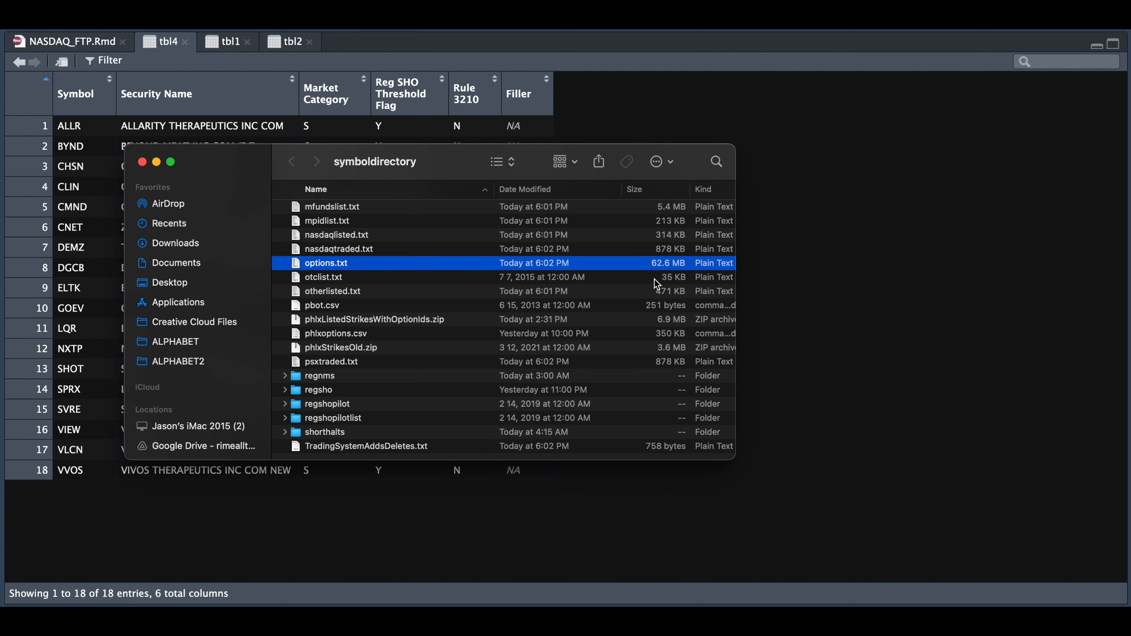